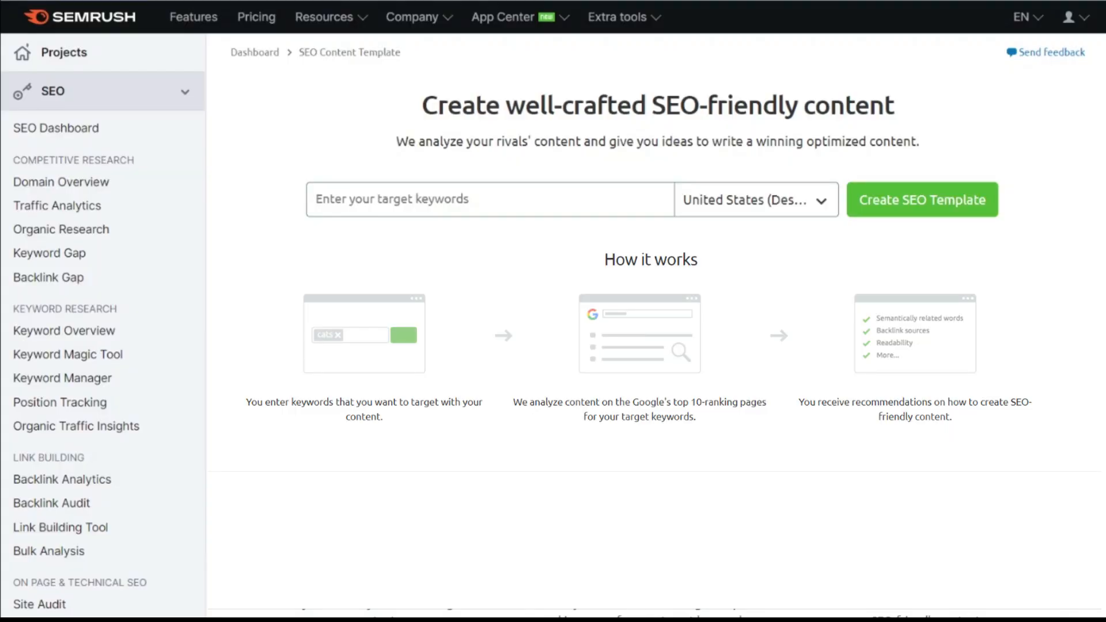
mouse_move(218, 165)
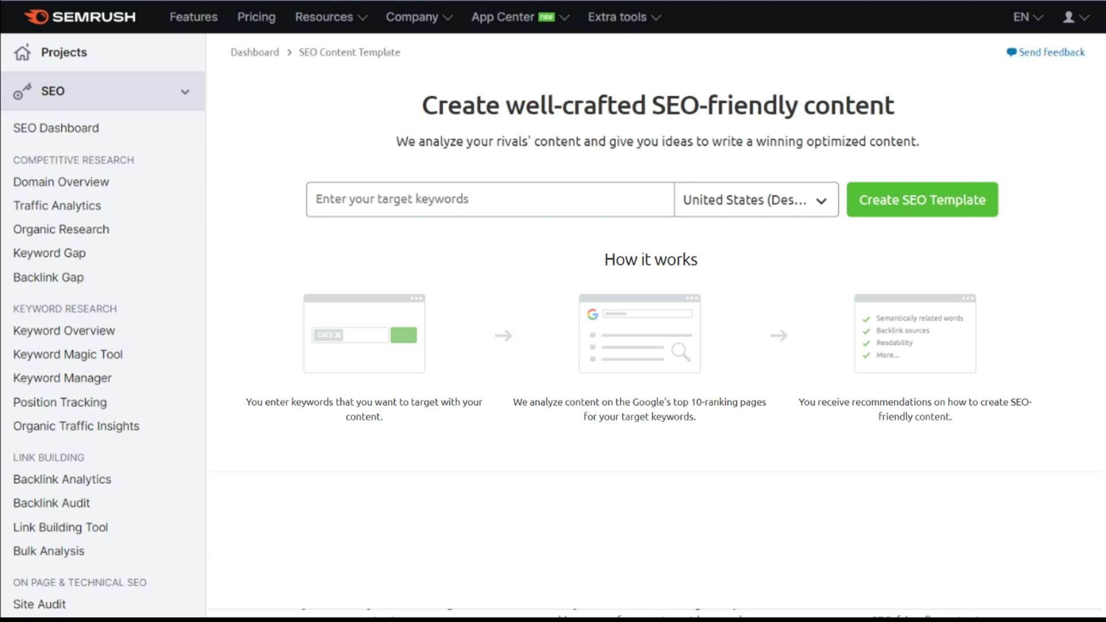
Step: Generate an SEO Content Template for the keyword 'things to do in dc with kids'
text(things to do)
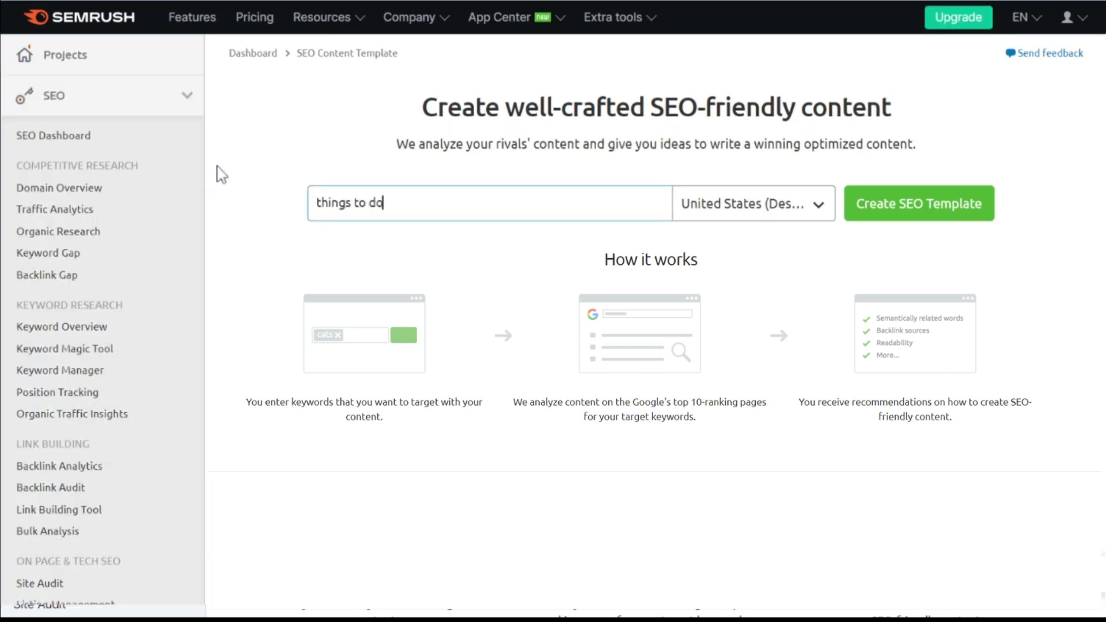
text(in dc with kids)
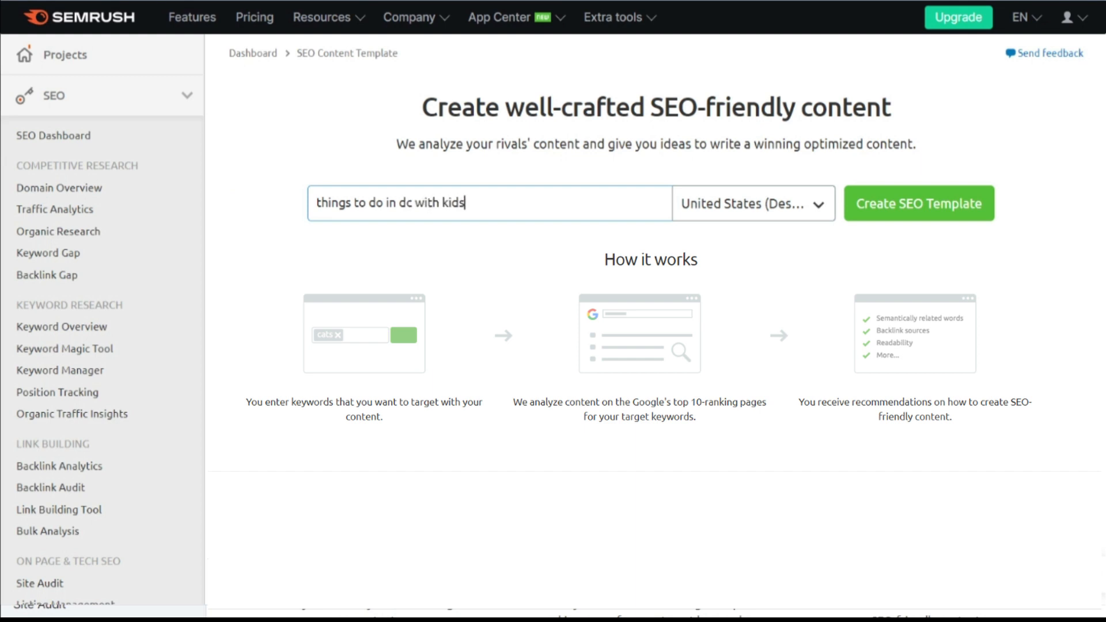
click(918, 203)
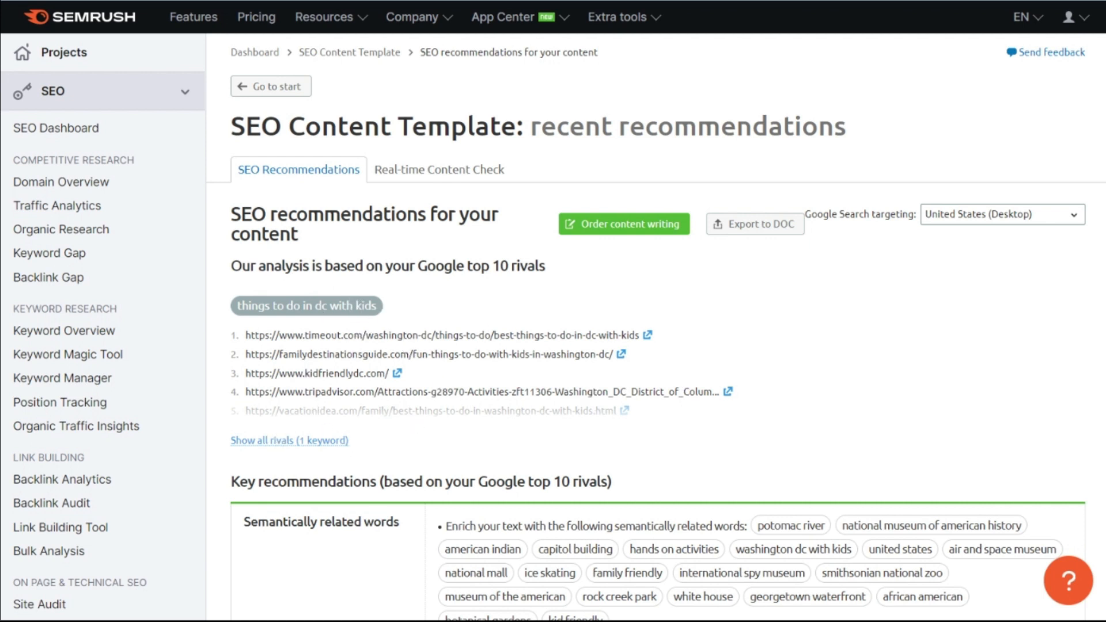
Step: Scroll to the Key recommendations table showing related words, backlinks, readability 57 and 2025-word length
scroll(down, 3)
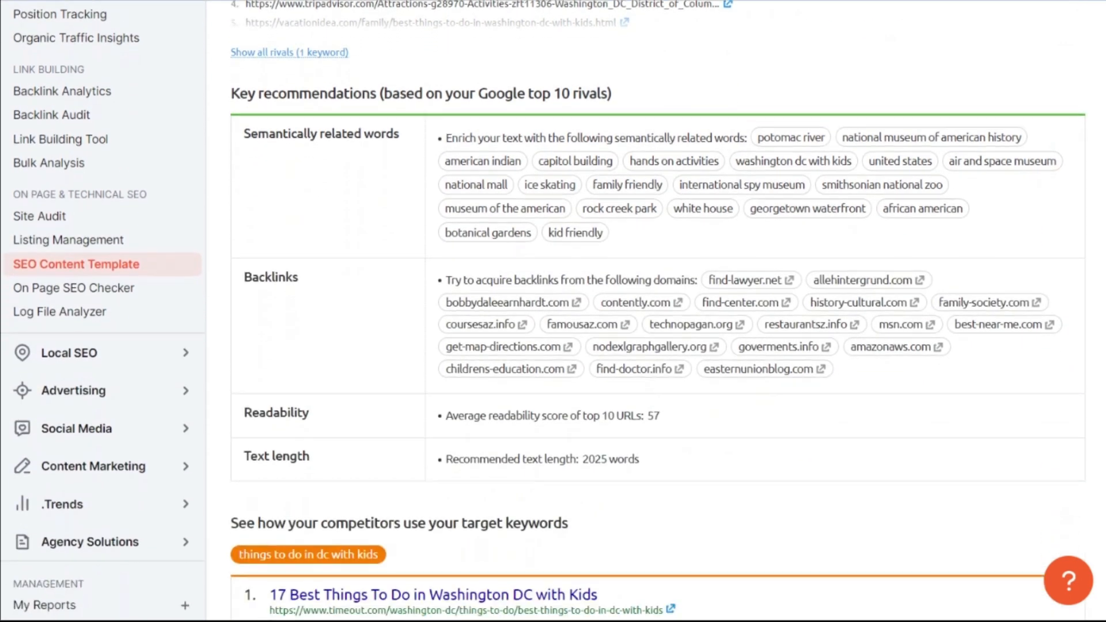
scroll(down, 3)
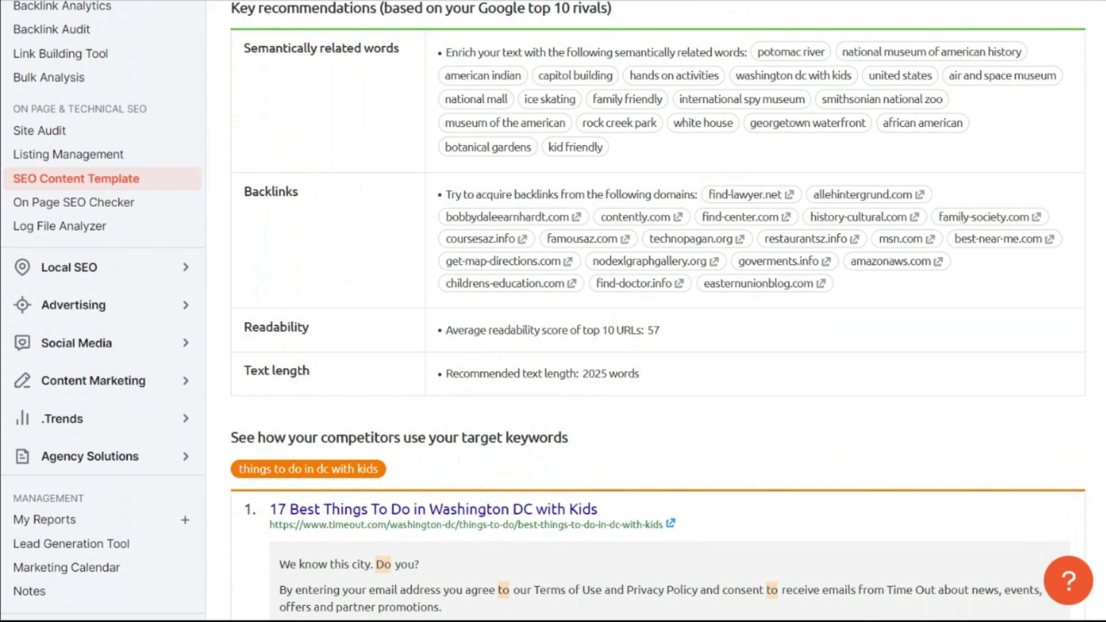
mouse_move(253, 103)
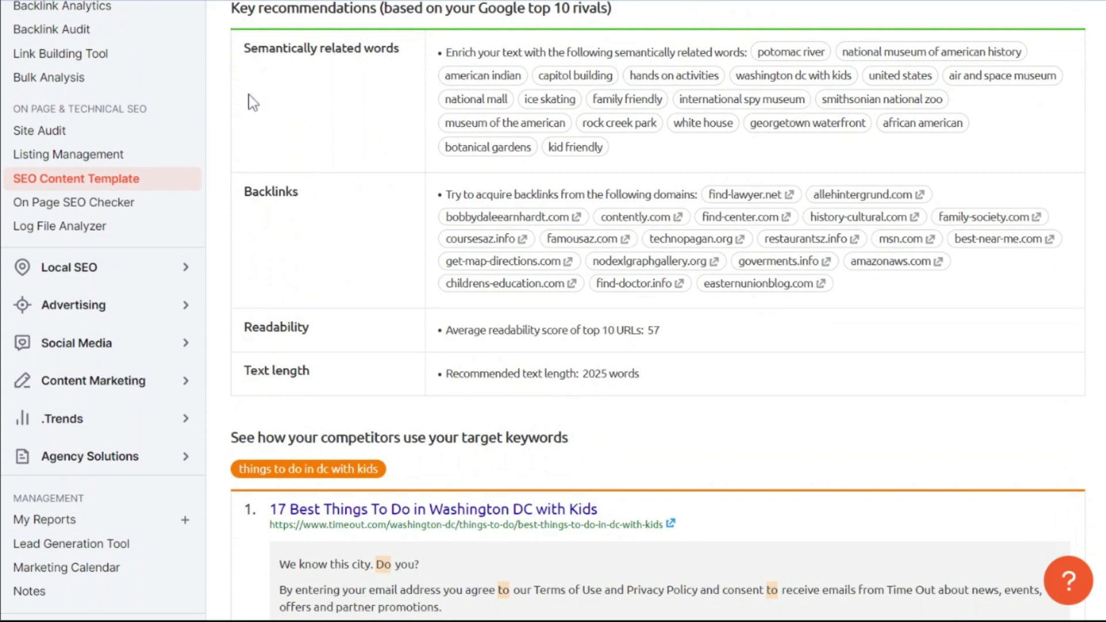
mouse_move(208, 58)
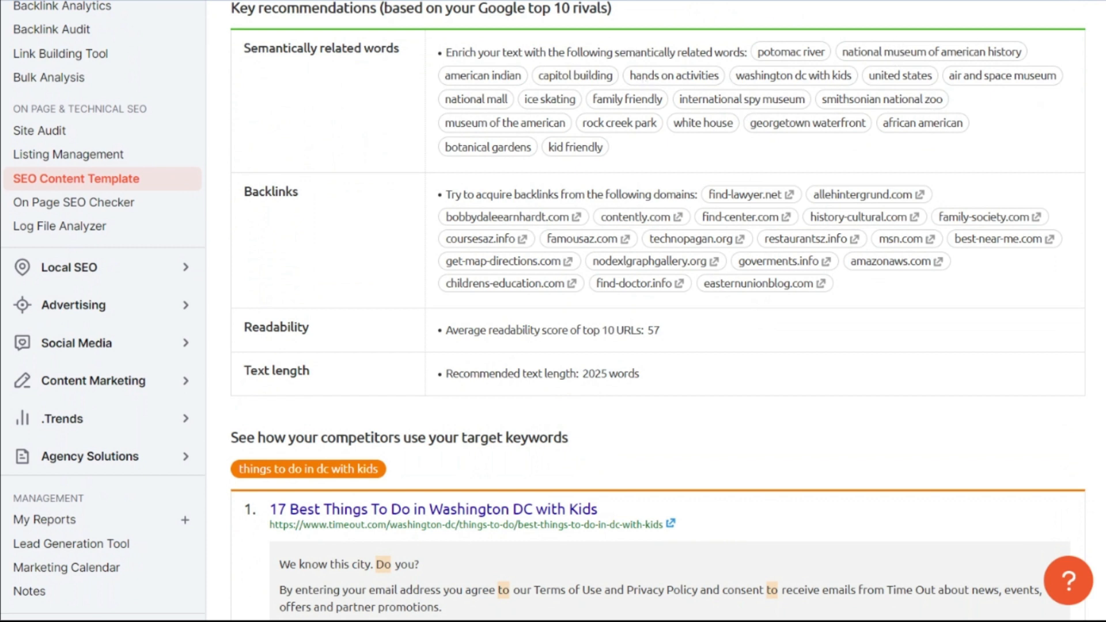
mouse_move(682, 136)
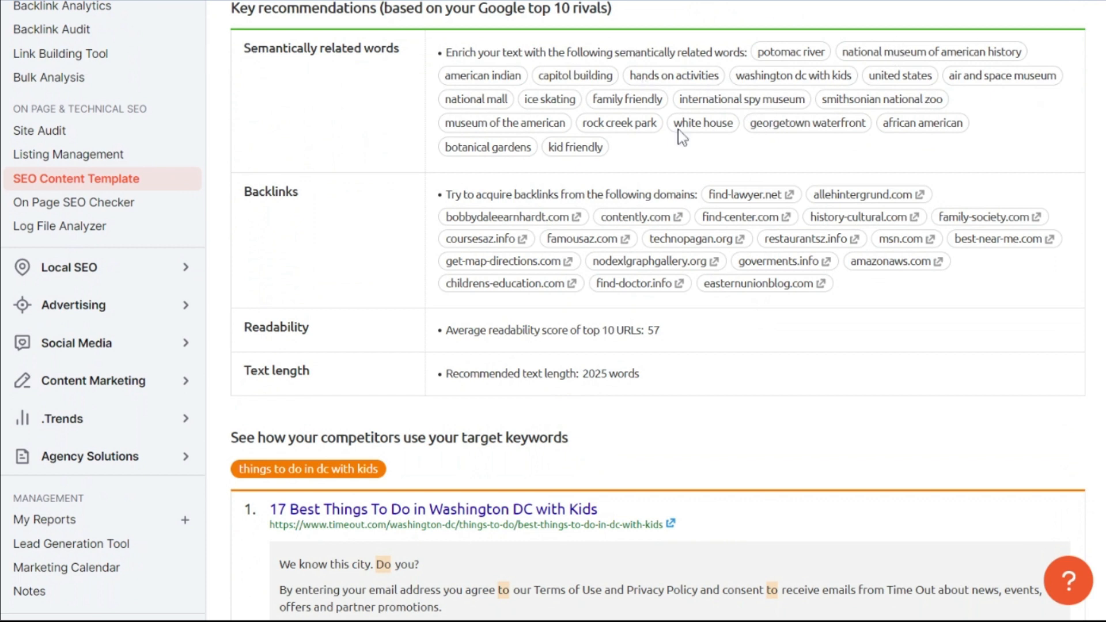
mouse_move(346, 229)
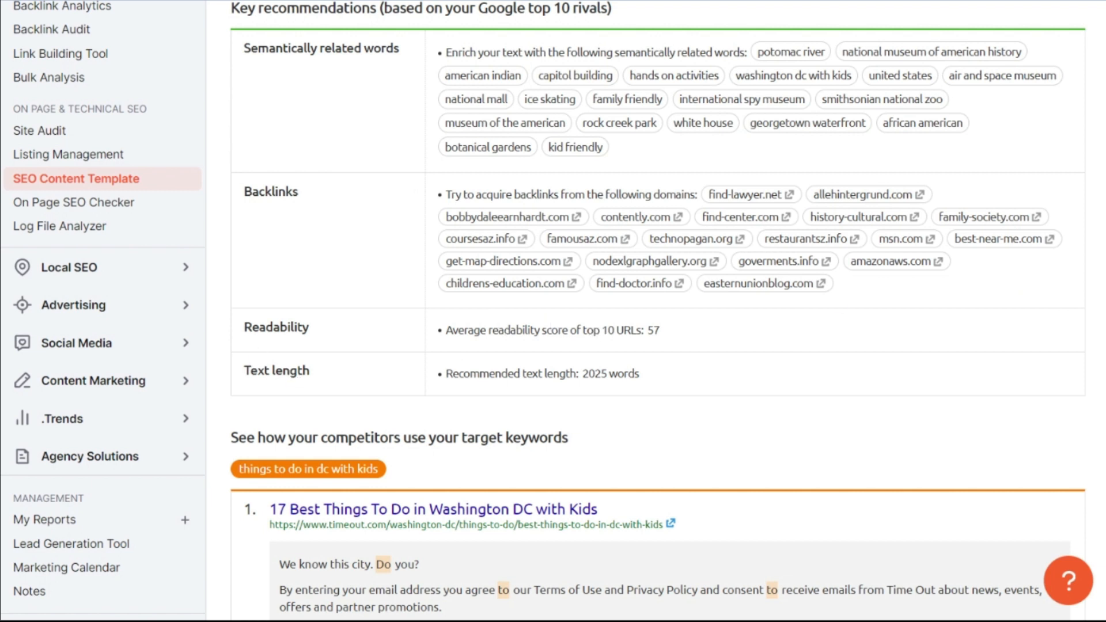
mouse_move(700, 350)
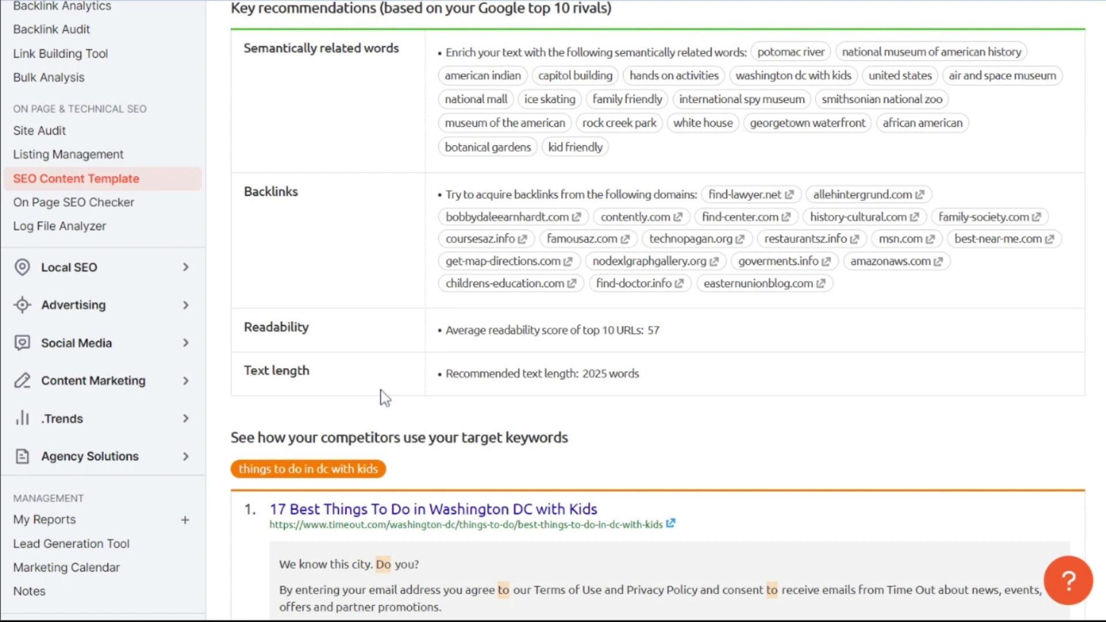
mouse_move(411, 400)
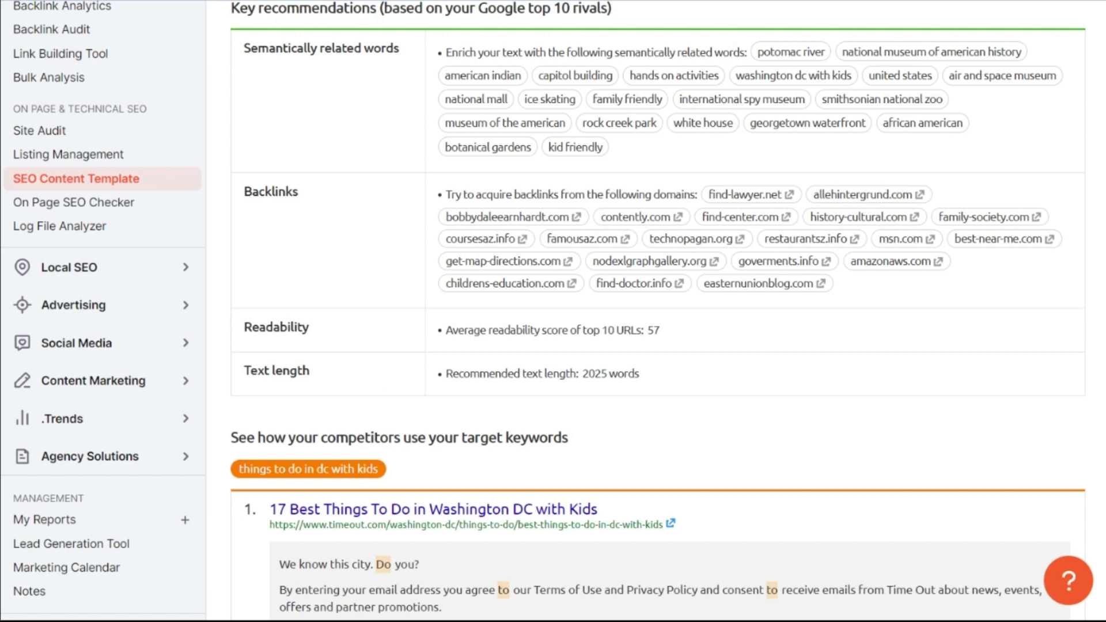
Step: Scroll through the ten competitors' keyword excerpts down to the Basic recommendations for title, meta, H1 and text
scroll(down, 3)
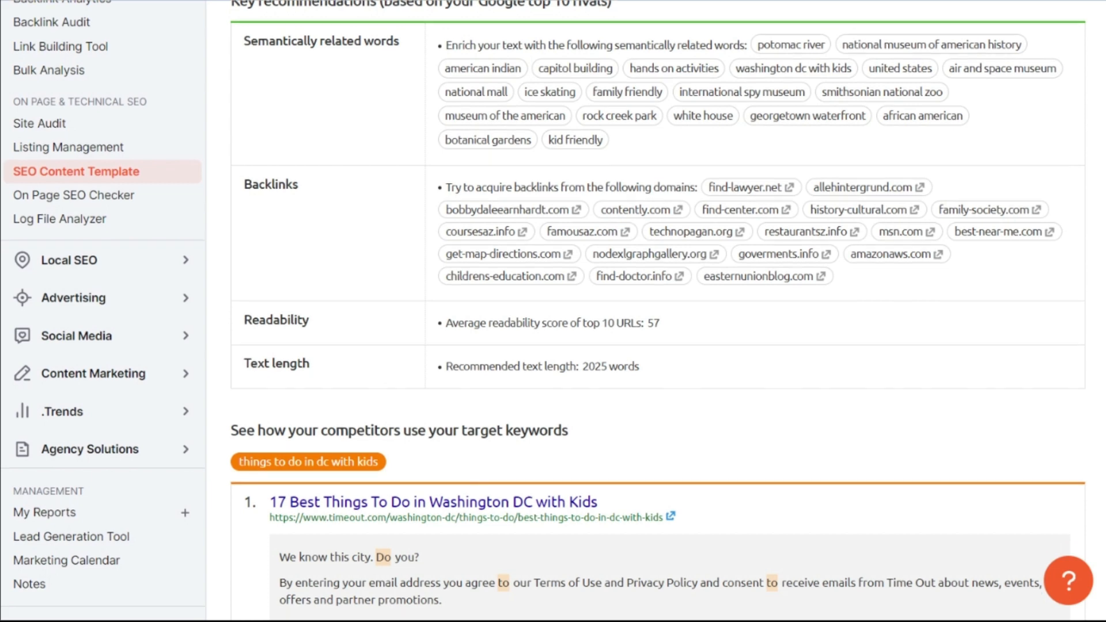
scroll(down, 3)
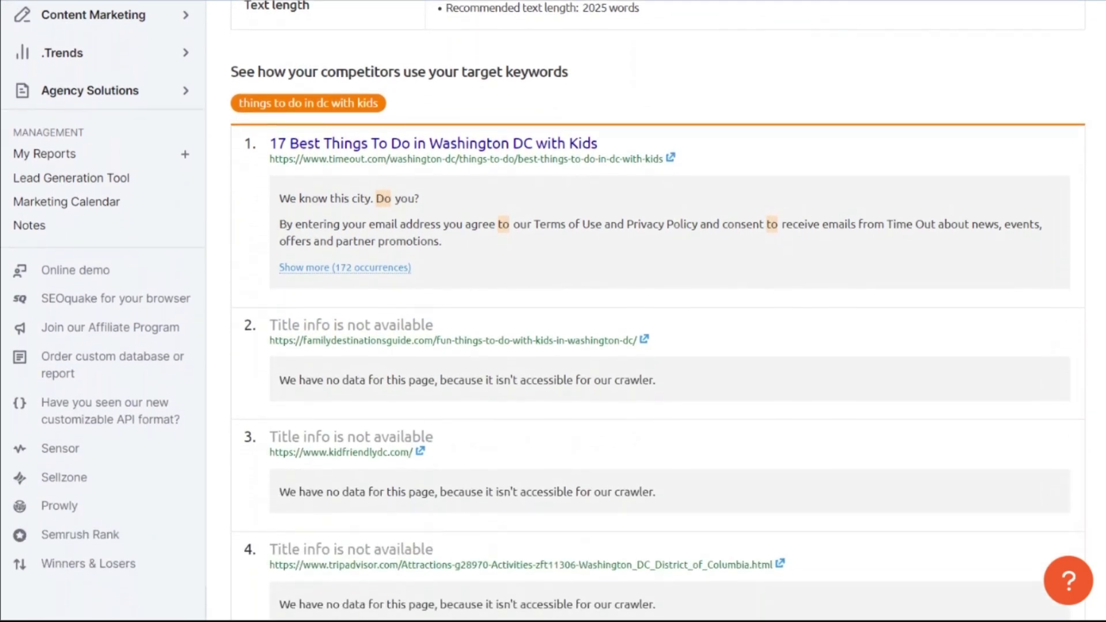
scroll(down, 3)
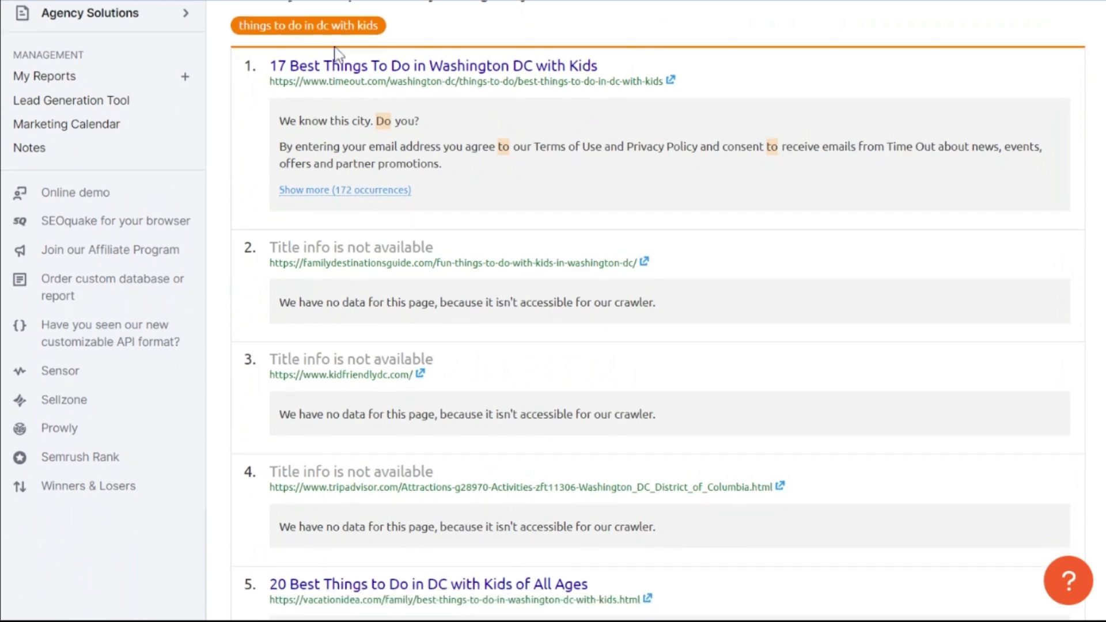
mouse_move(634, 110)
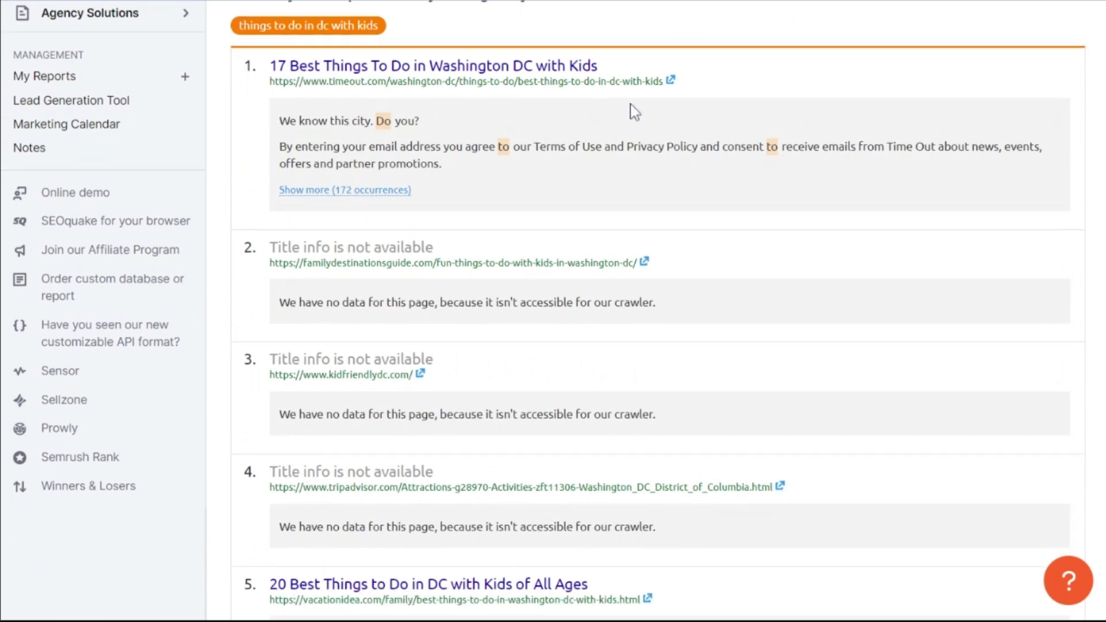
scroll(down, 3)
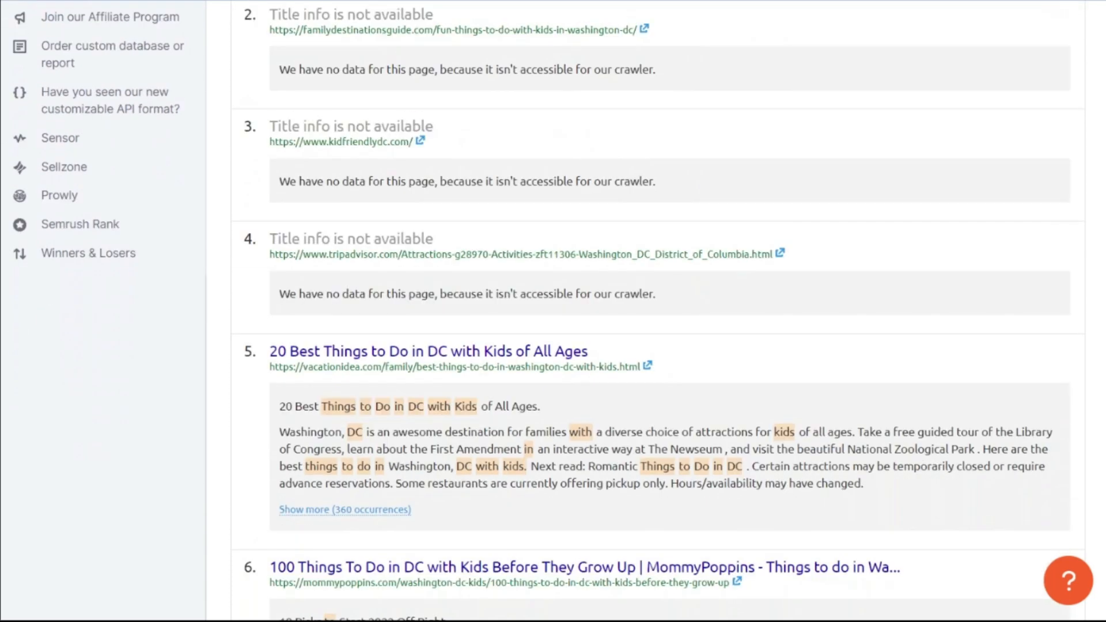
scroll(down, 3)
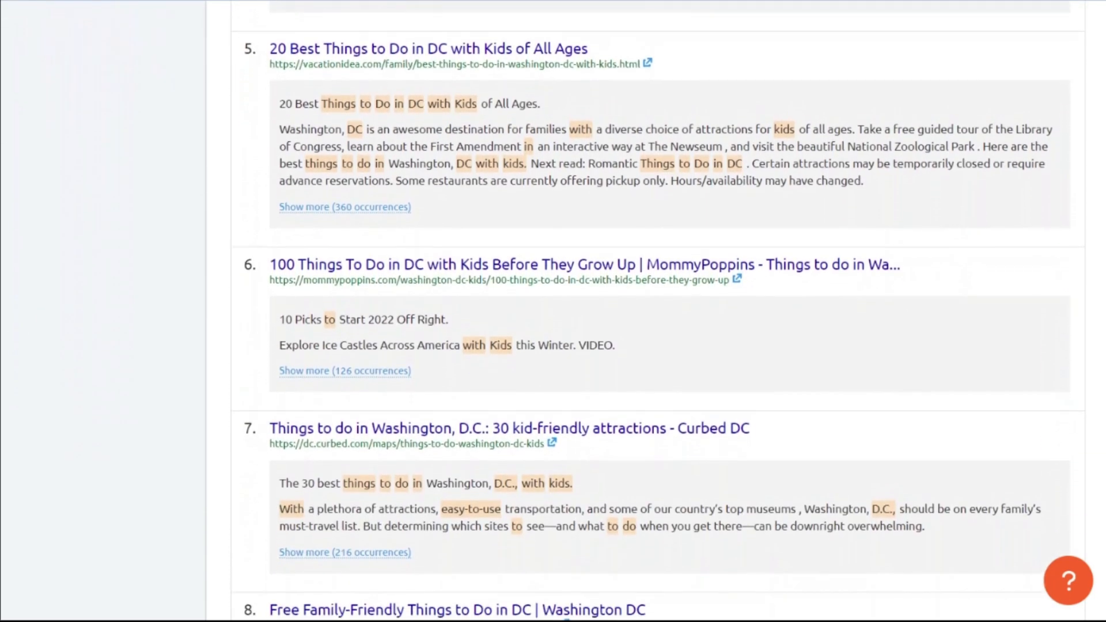
scroll(down, 3)
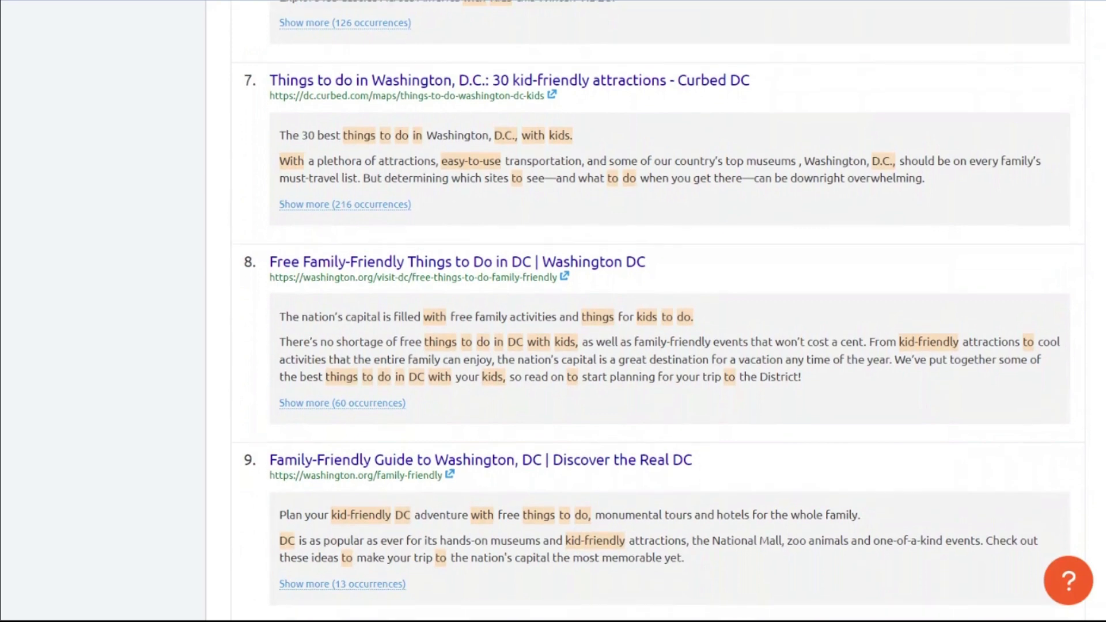
scroll(down, 3)
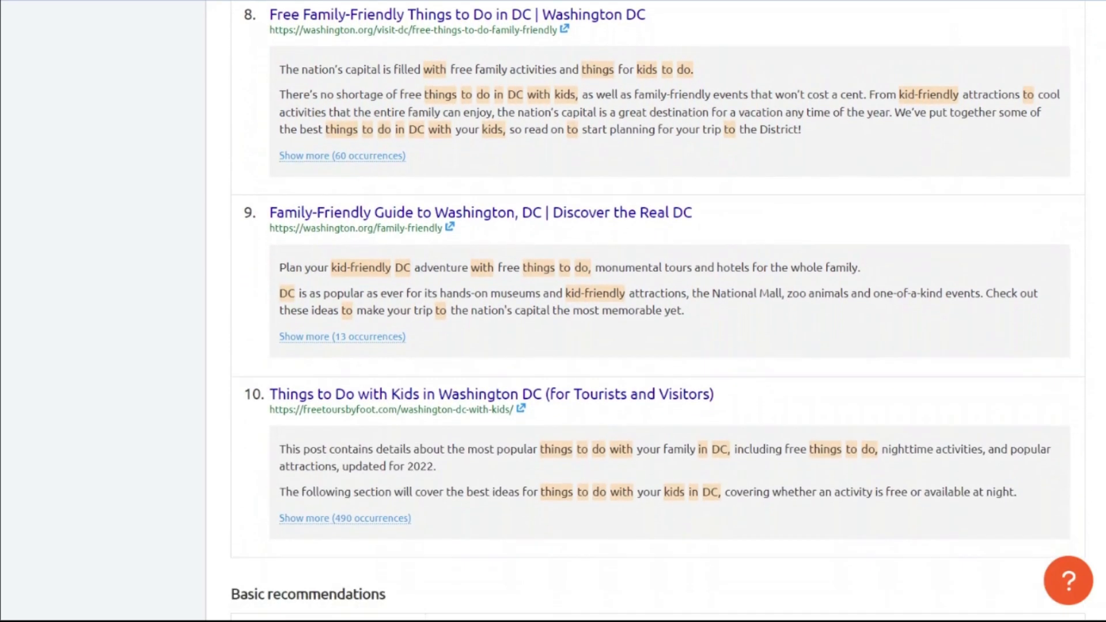
scroll(down, 3)
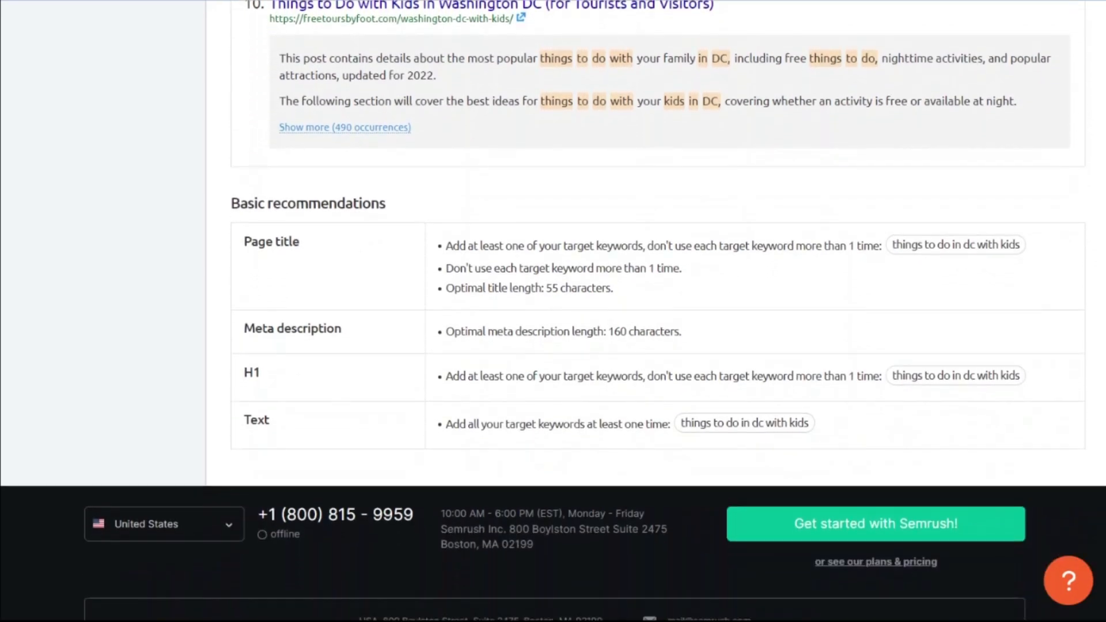
scroll(down, 3)
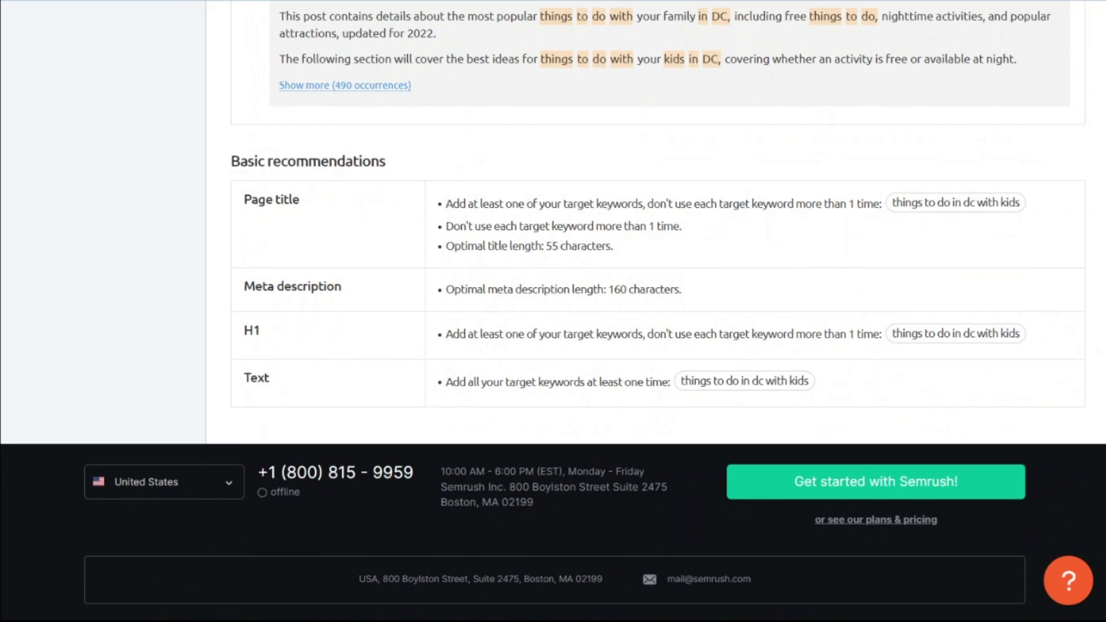